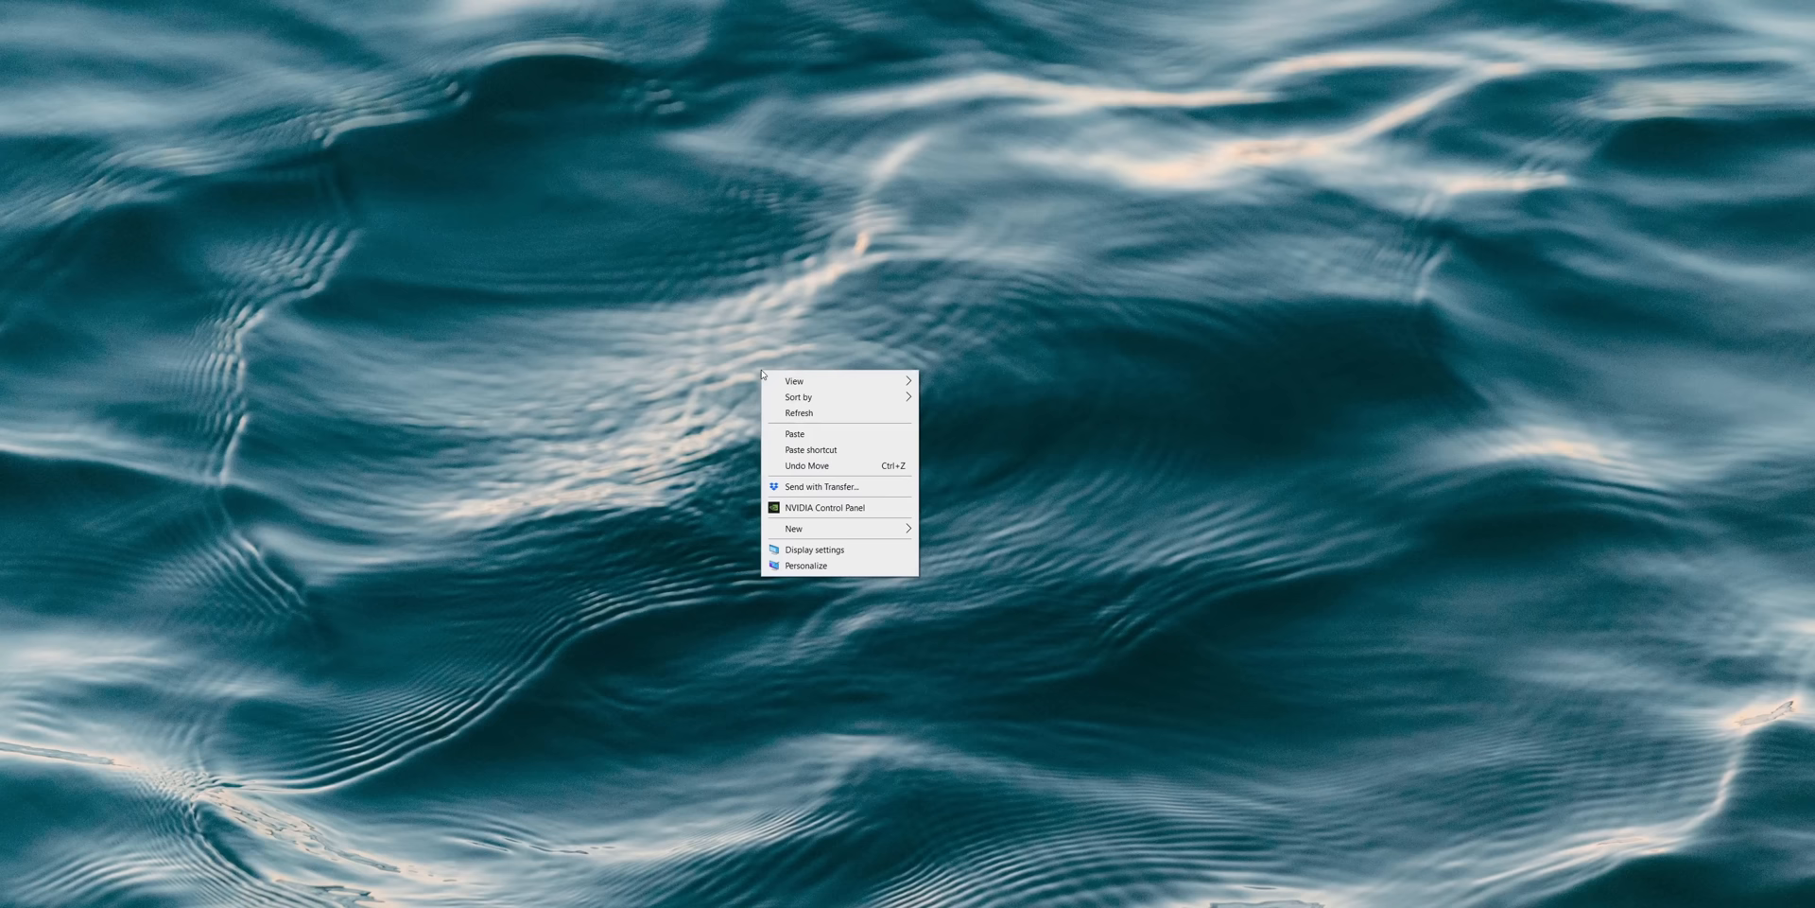
Launch the NVIDIA Control Panel from the desktop context menu.
click(824, 507)
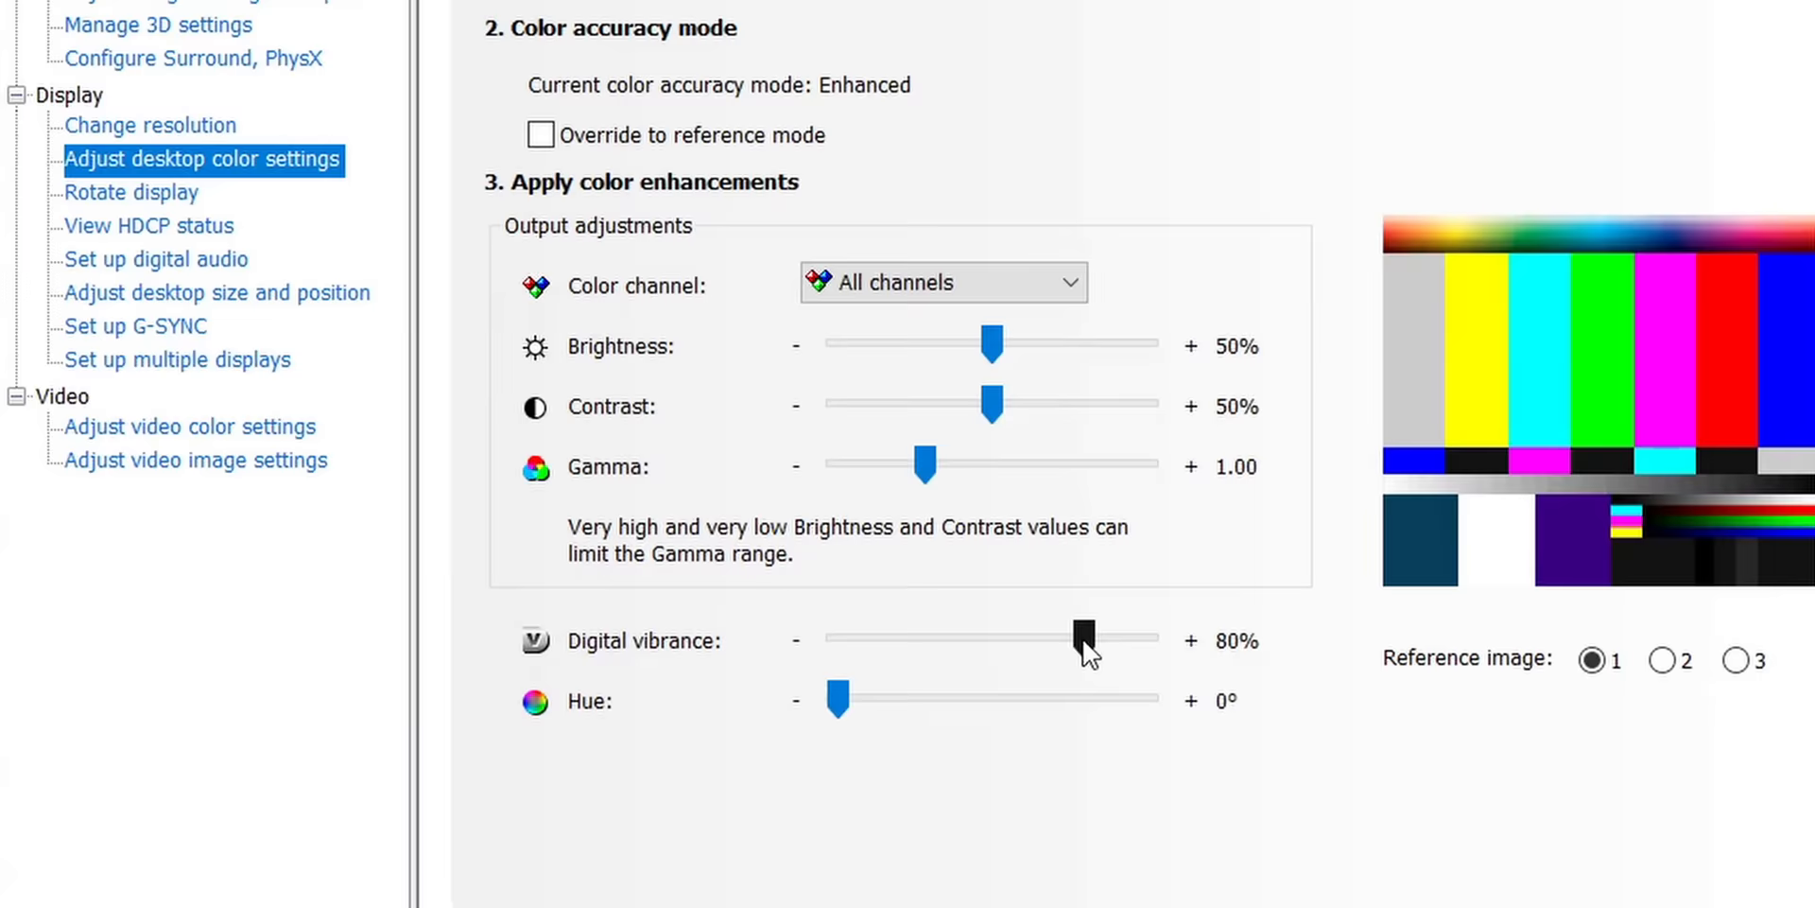
Drag the Digital vibrance slider up to about 84%.
drag(1082, 641, 1096, 641)
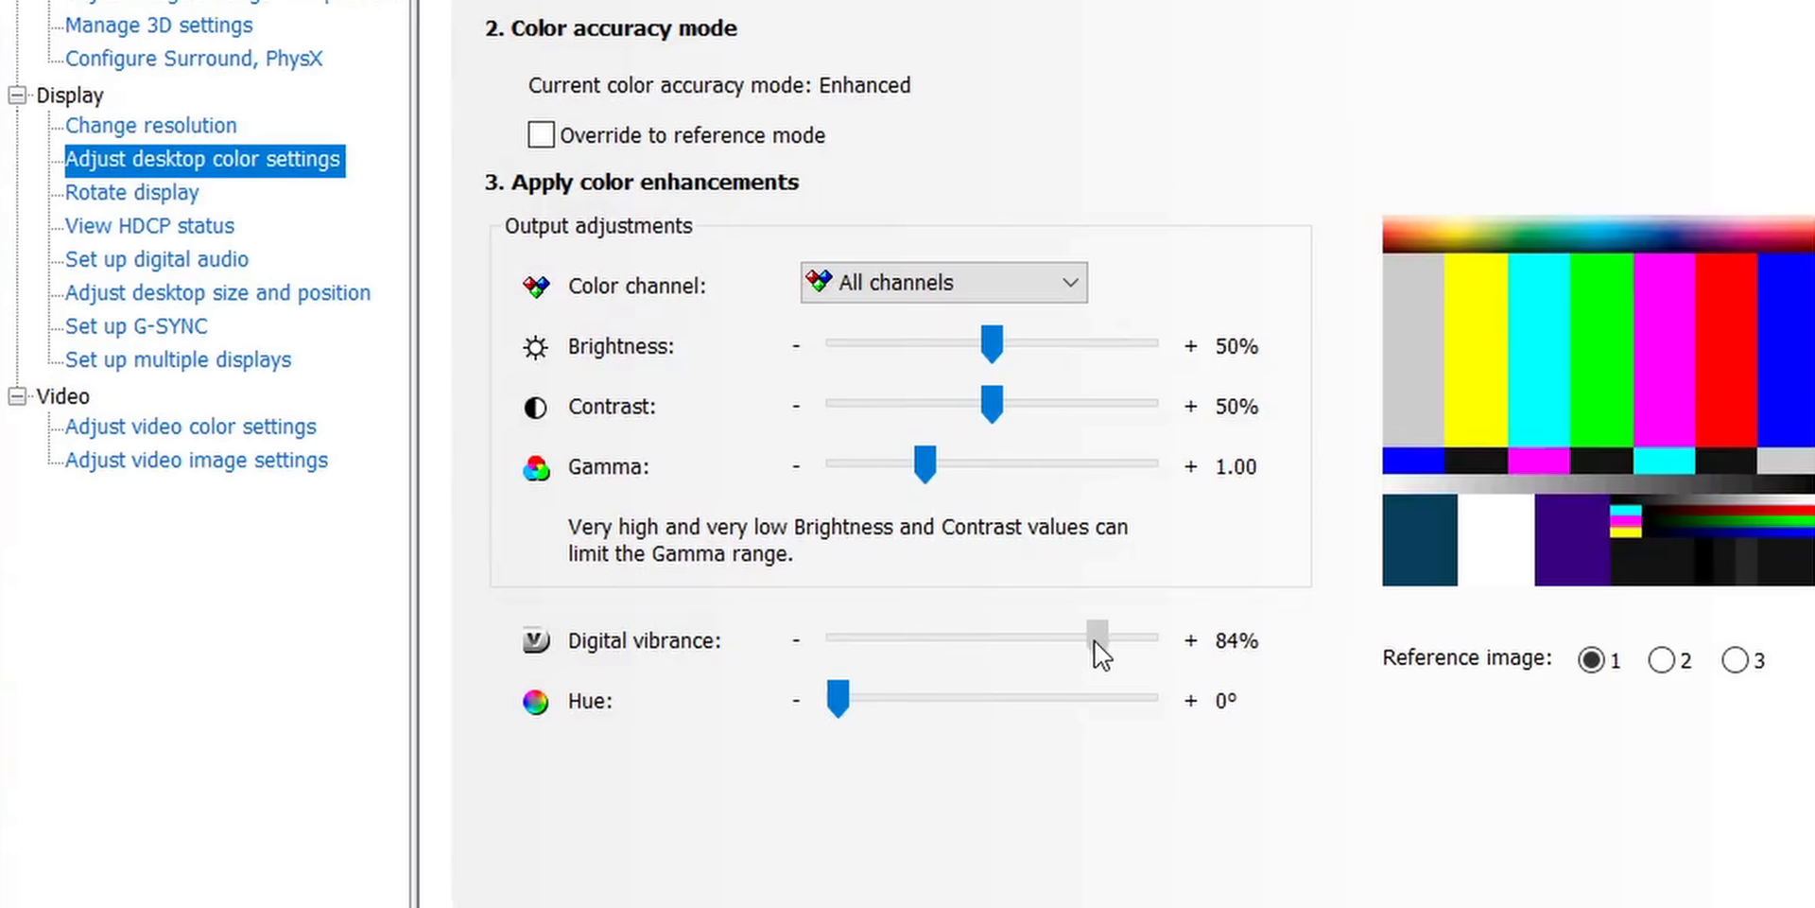